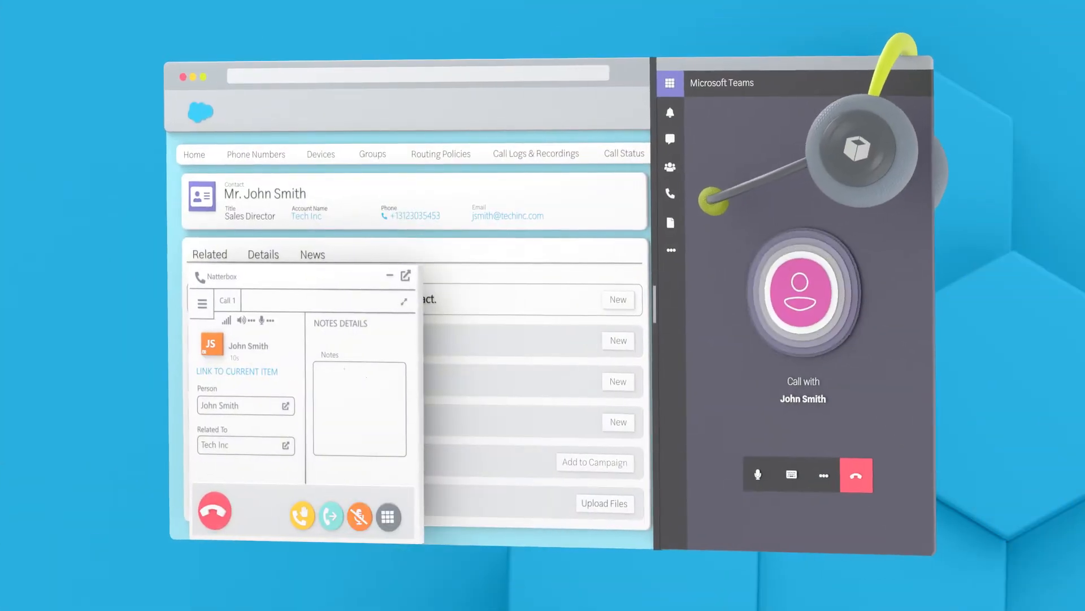
text(Would like to set a follow up appointment.)
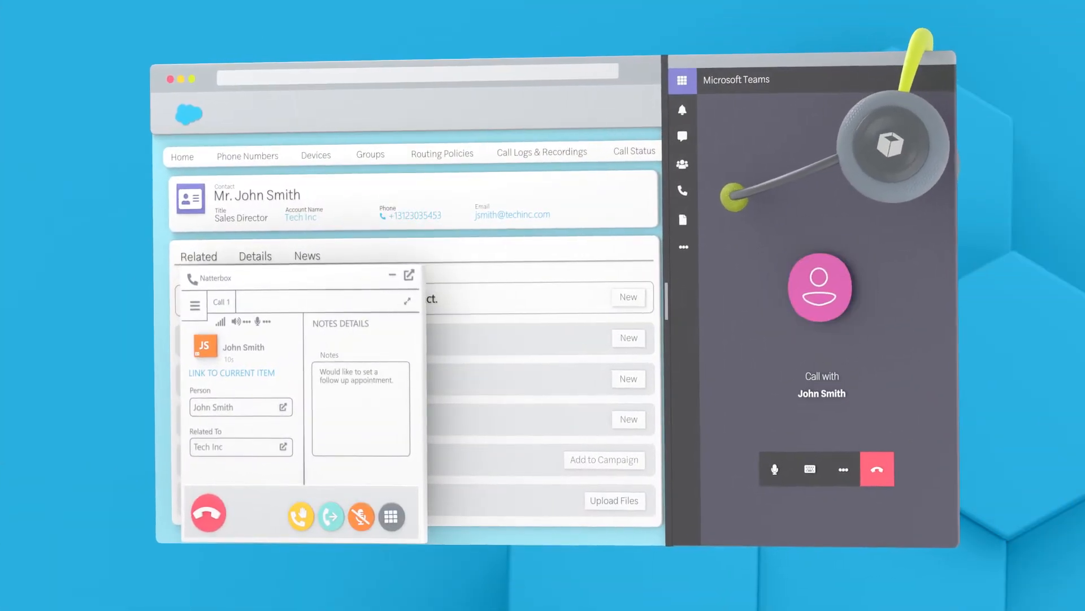